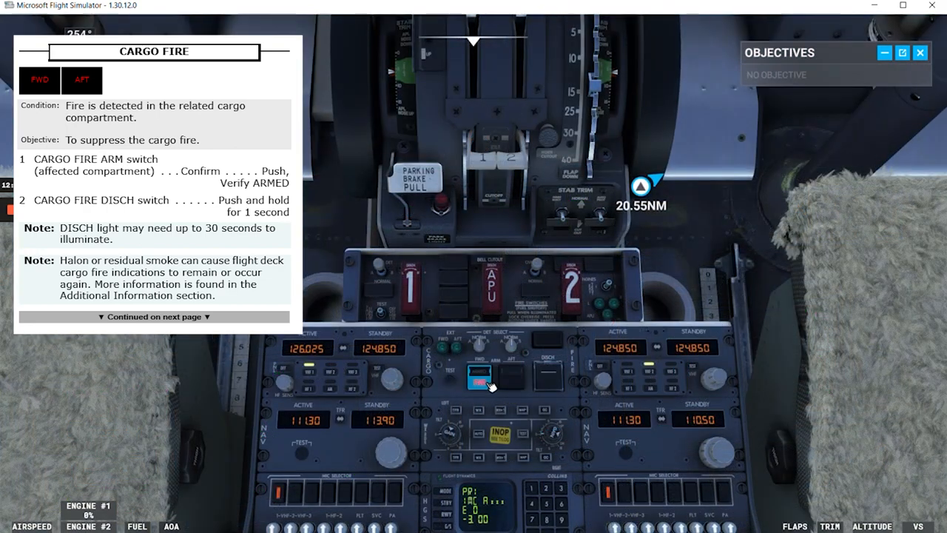
mouse_move(480, 373)
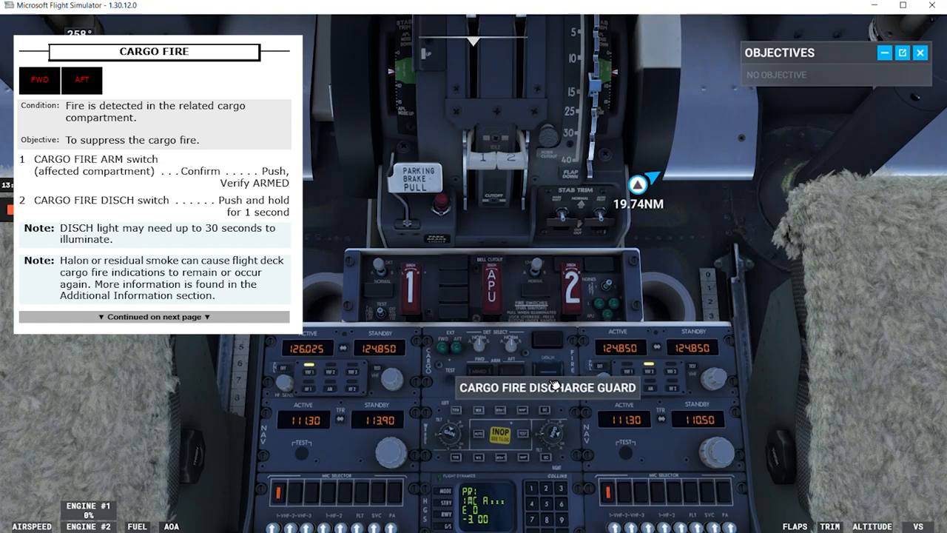
Lift the guard over the cargo fire discharge switch on the pedestal fire panel
click(548, 363)
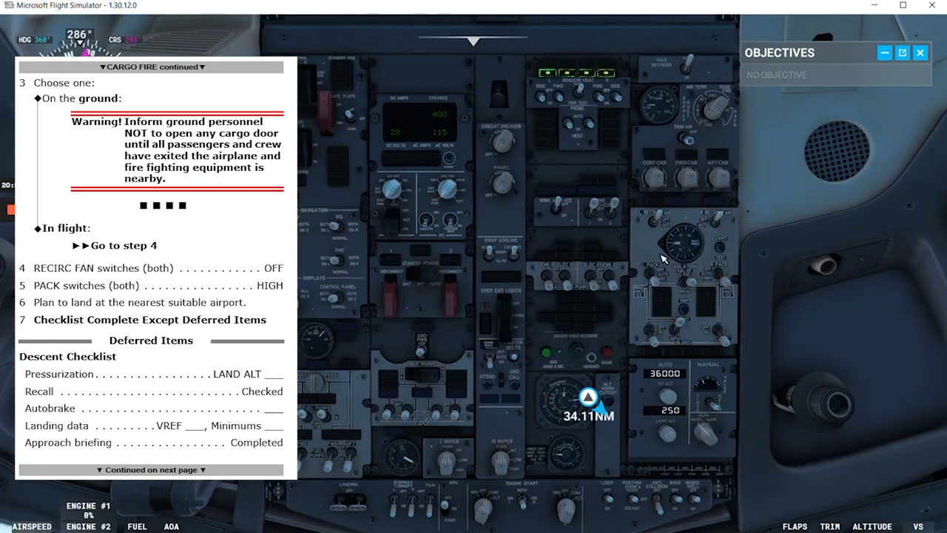
mouse_move(660, 237)
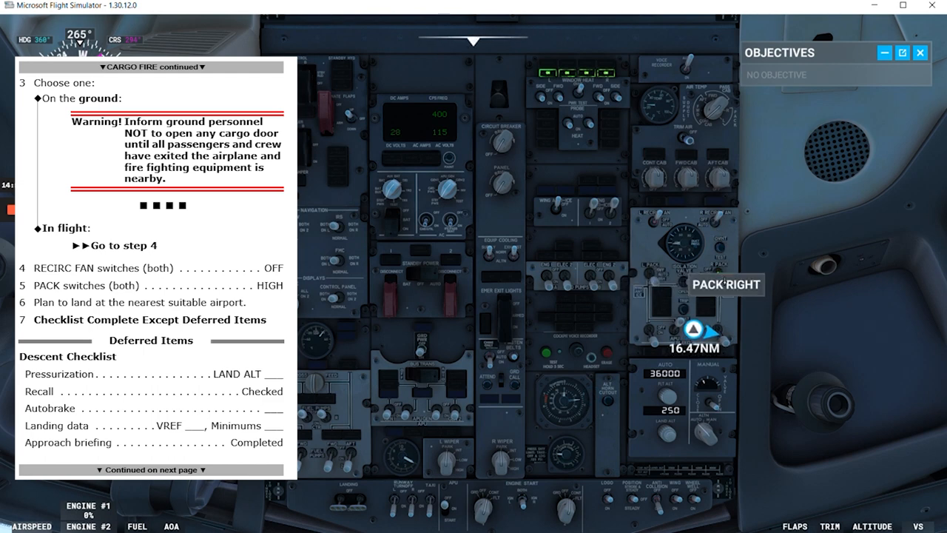
mouse_move(613, 325)
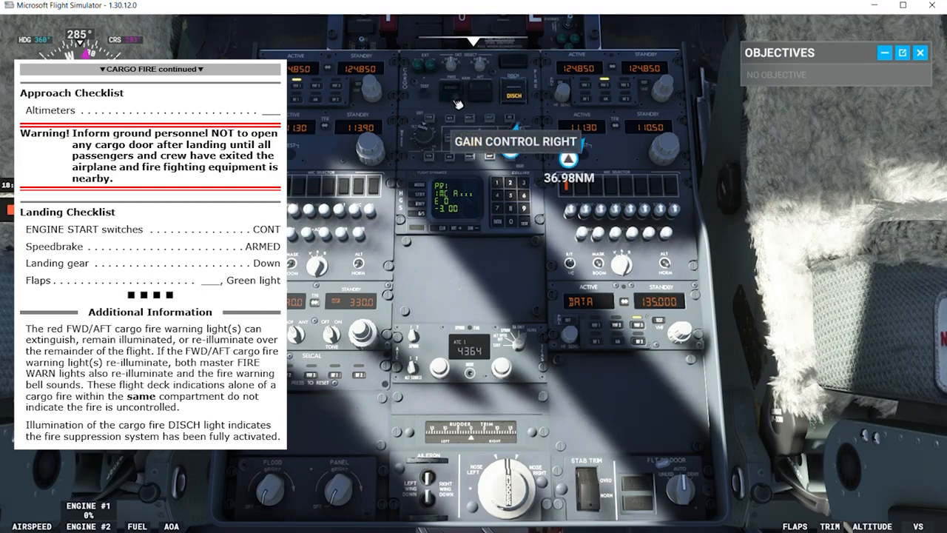
mouse_move(451, 89)
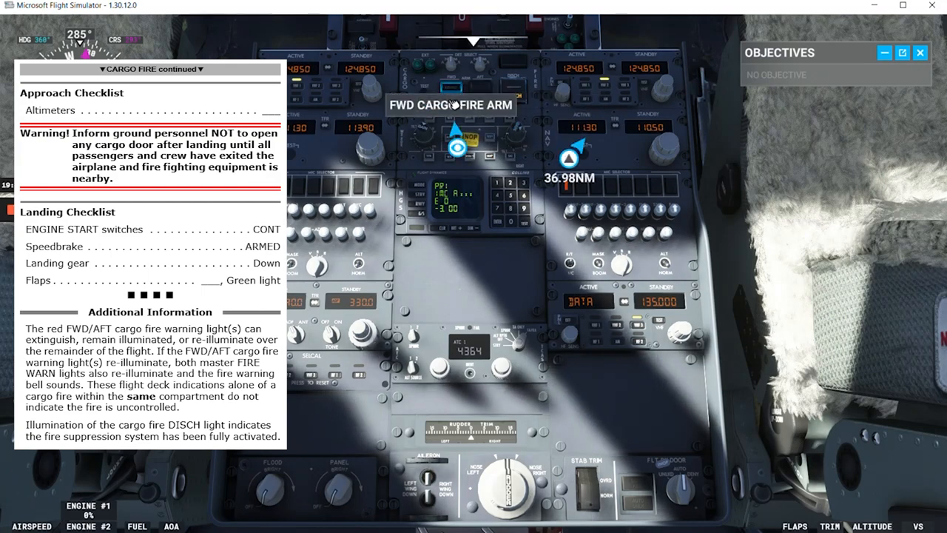